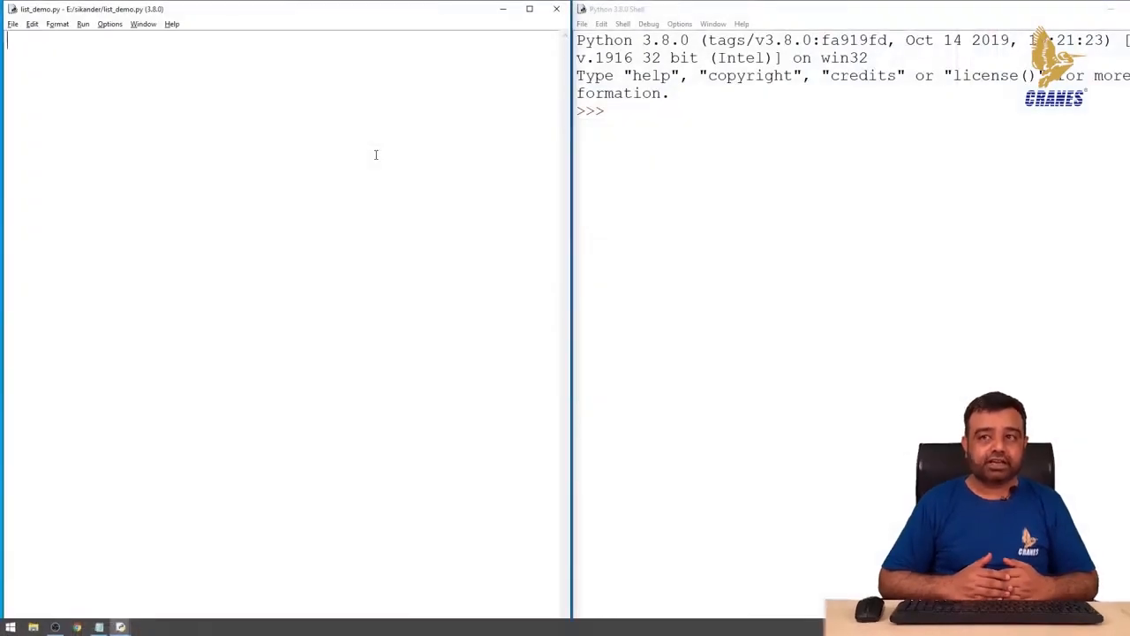
- Define marks = [12, 23, 34], print type(marks) and run so the shell shows <class 'list'>
text([])
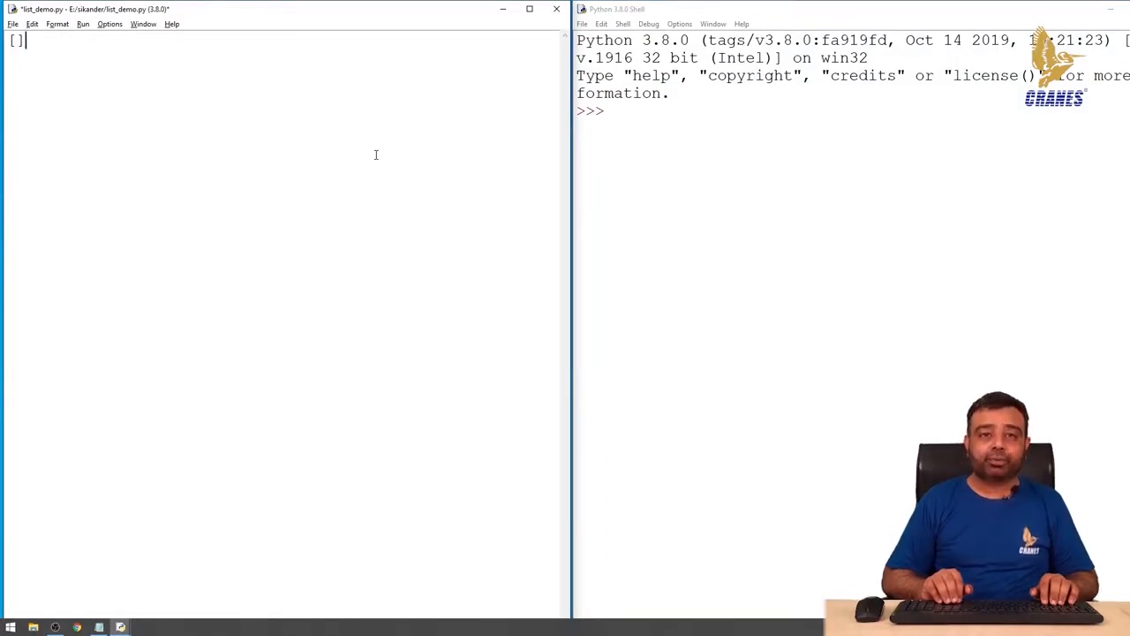
text(12)
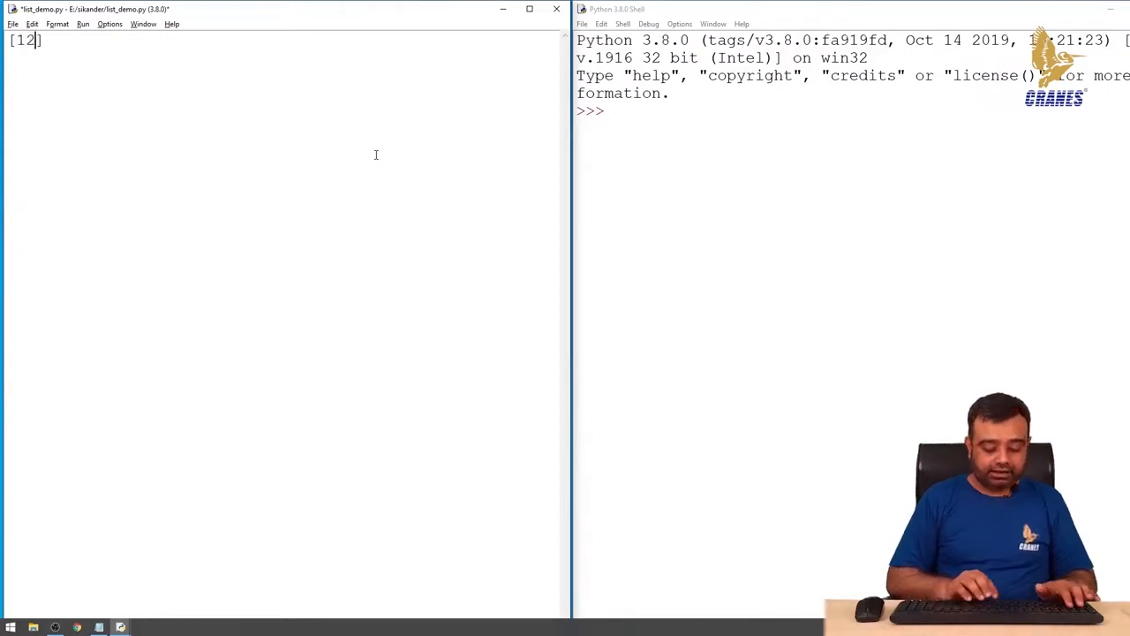
text(, 23, 34)
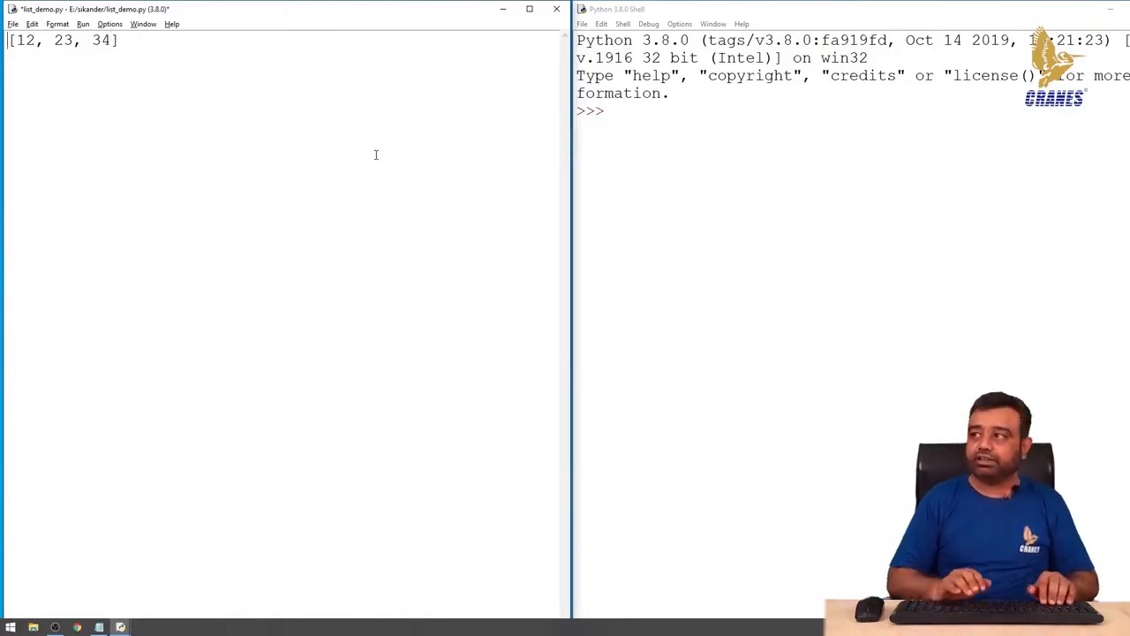
text(marks =)
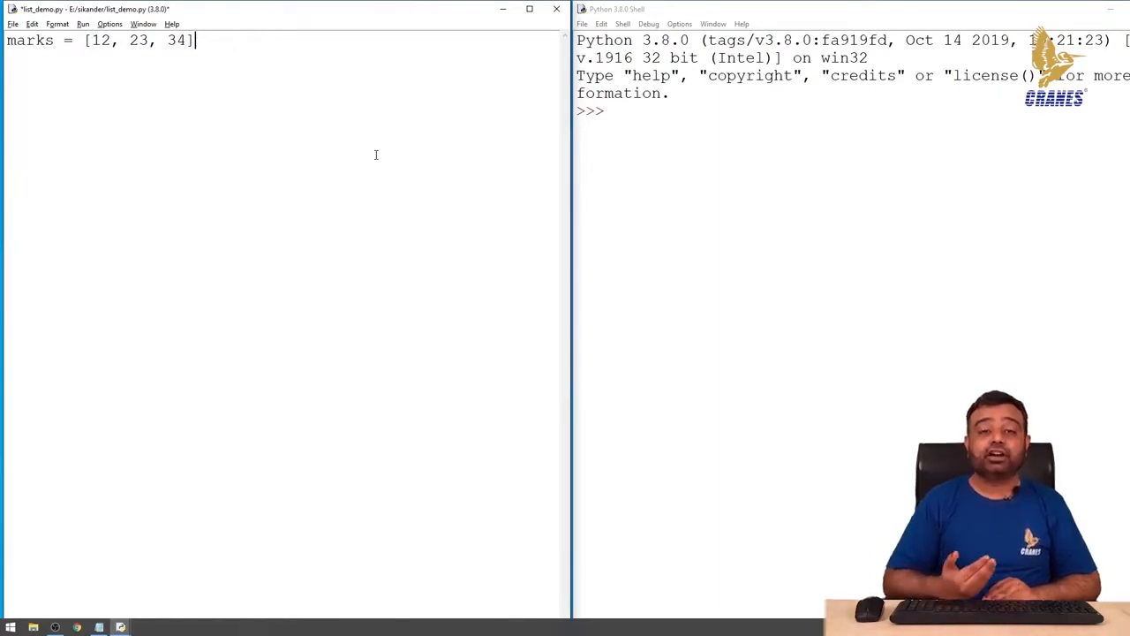
key(Return)
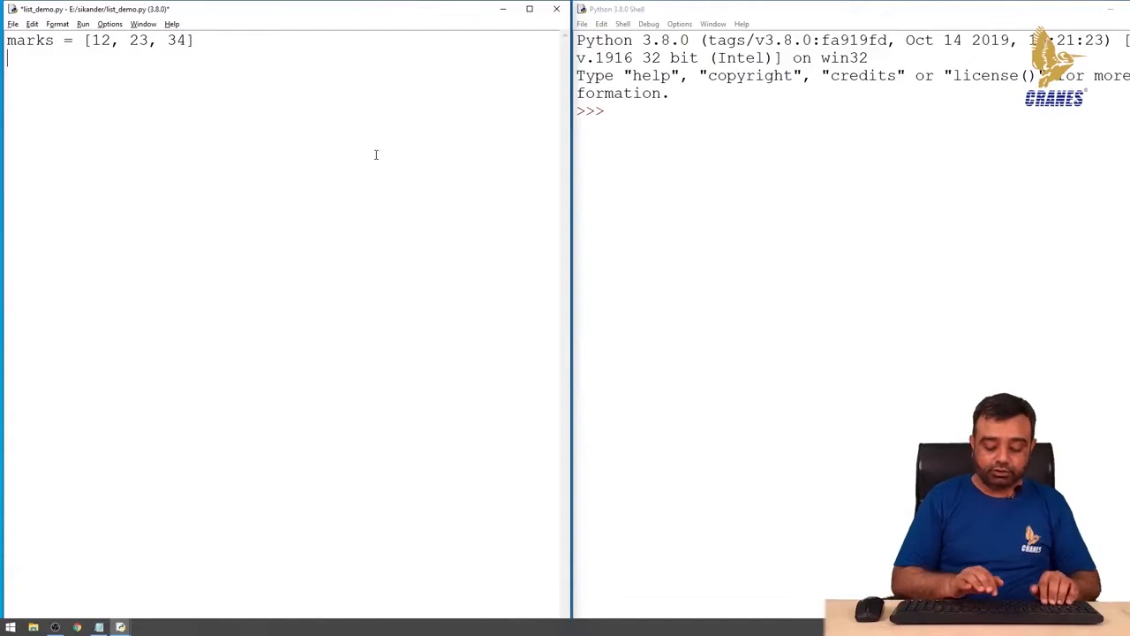
text(print( type)
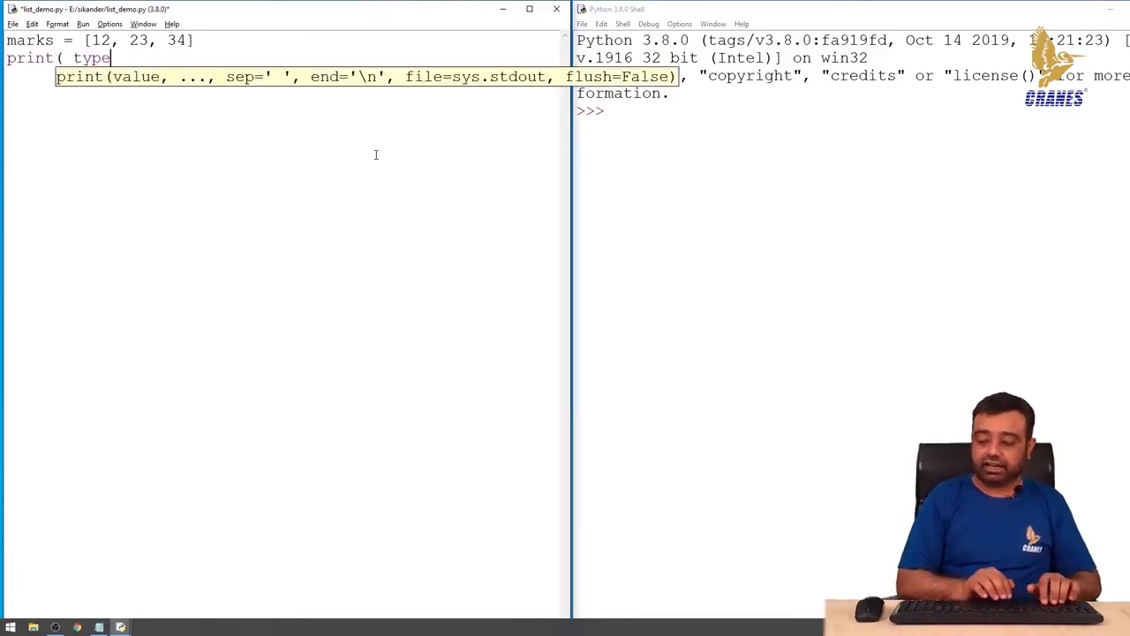
text((marks))
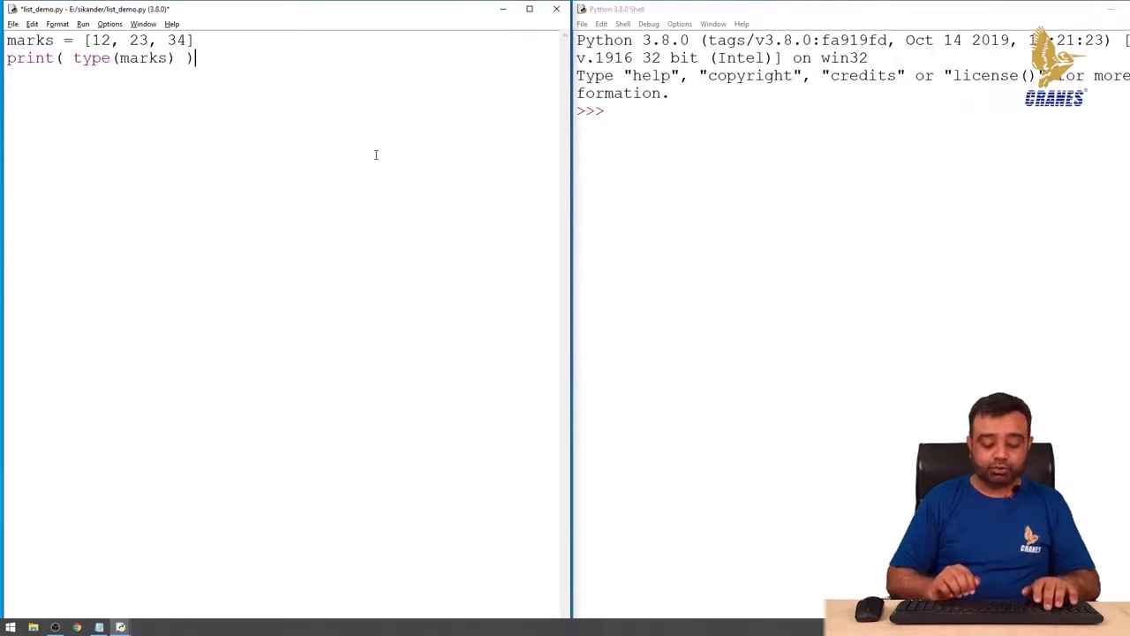
key(f5)
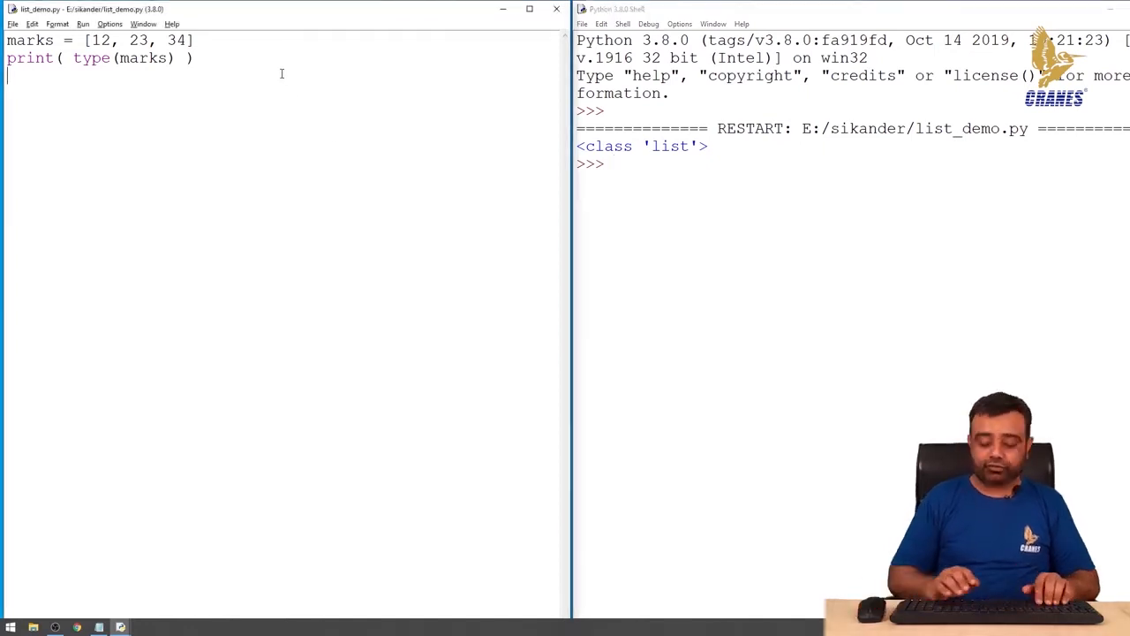
- Add print(len(marks)) and rerun so the shell outputs 3, then resume editing
text(print()
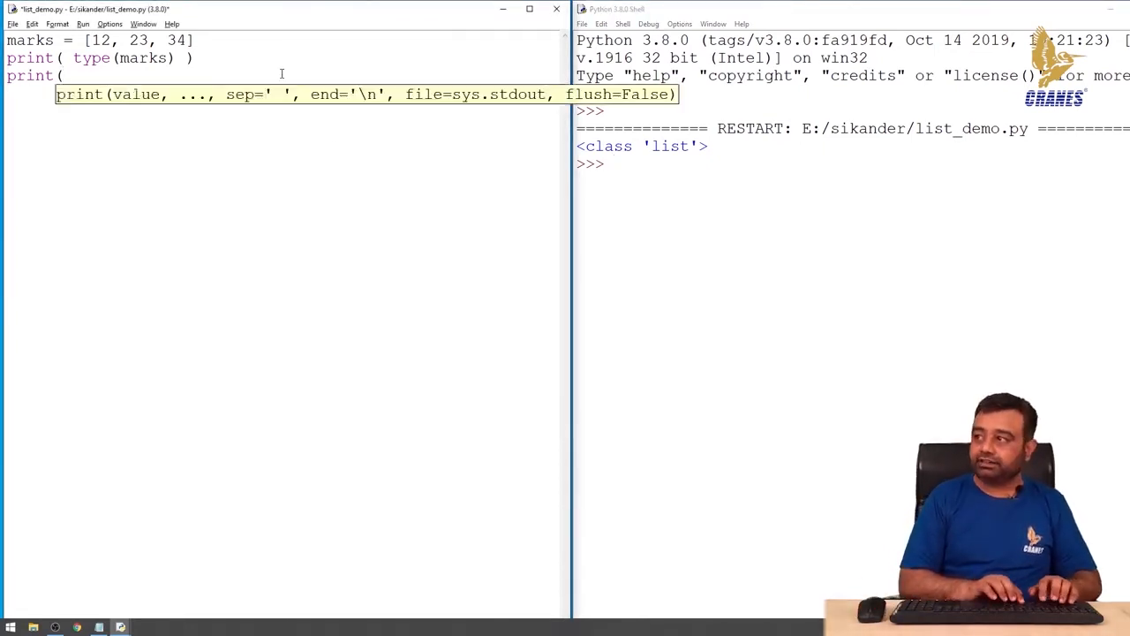
text(len(marks))
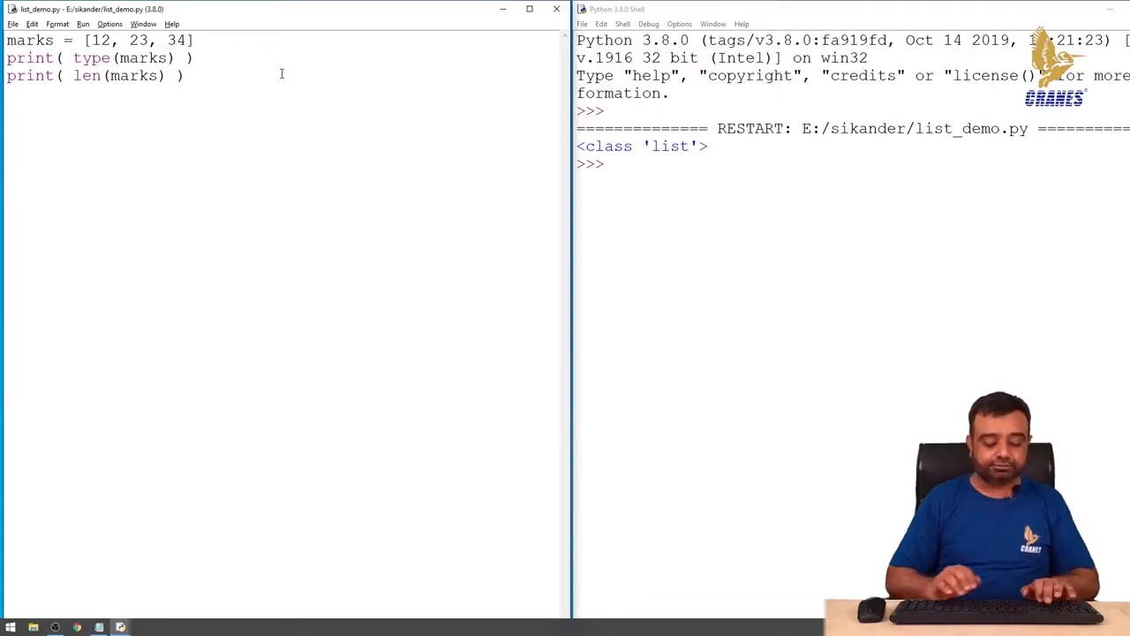
key(F5)
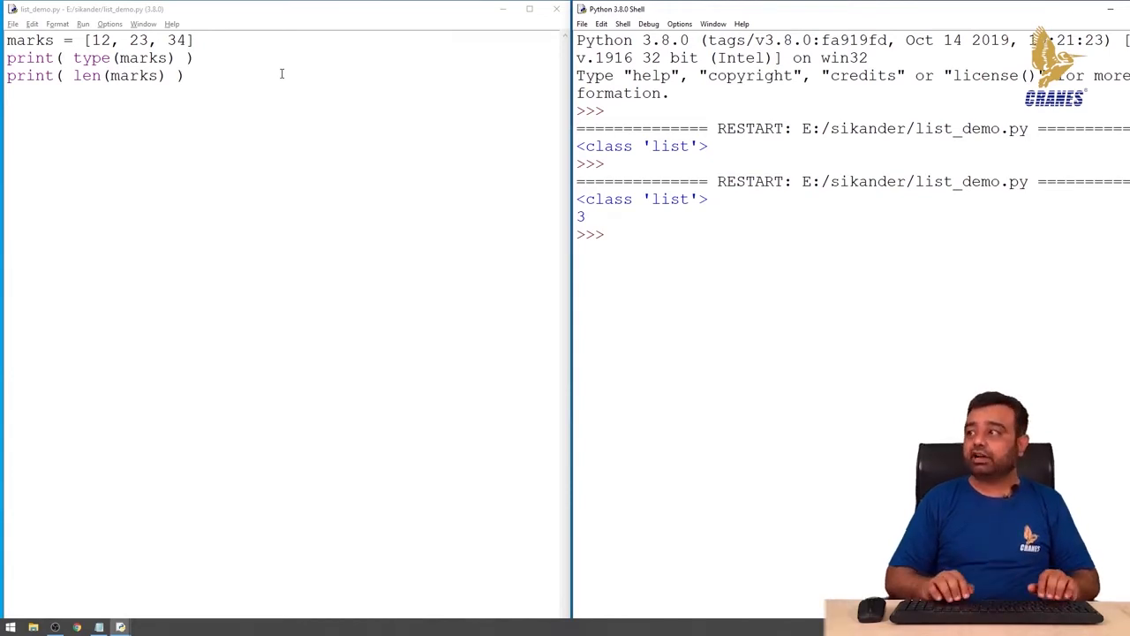
click(180, 75)
text(names)
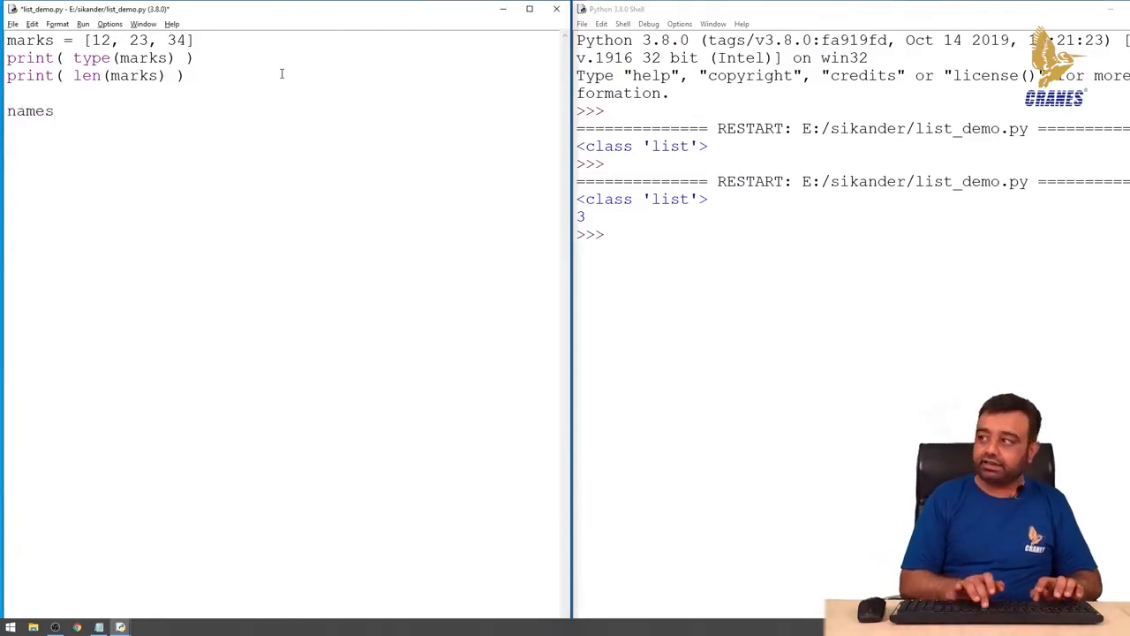
- Define names as a list of four strings including "sikander" and "arun"
text(= [")
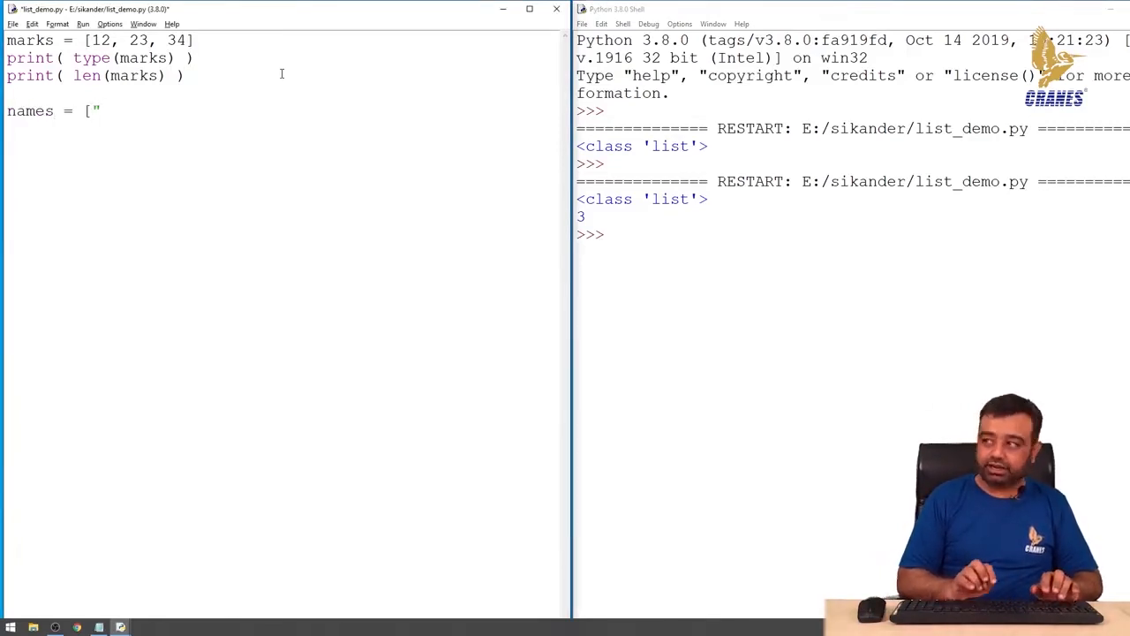
text(sikander")
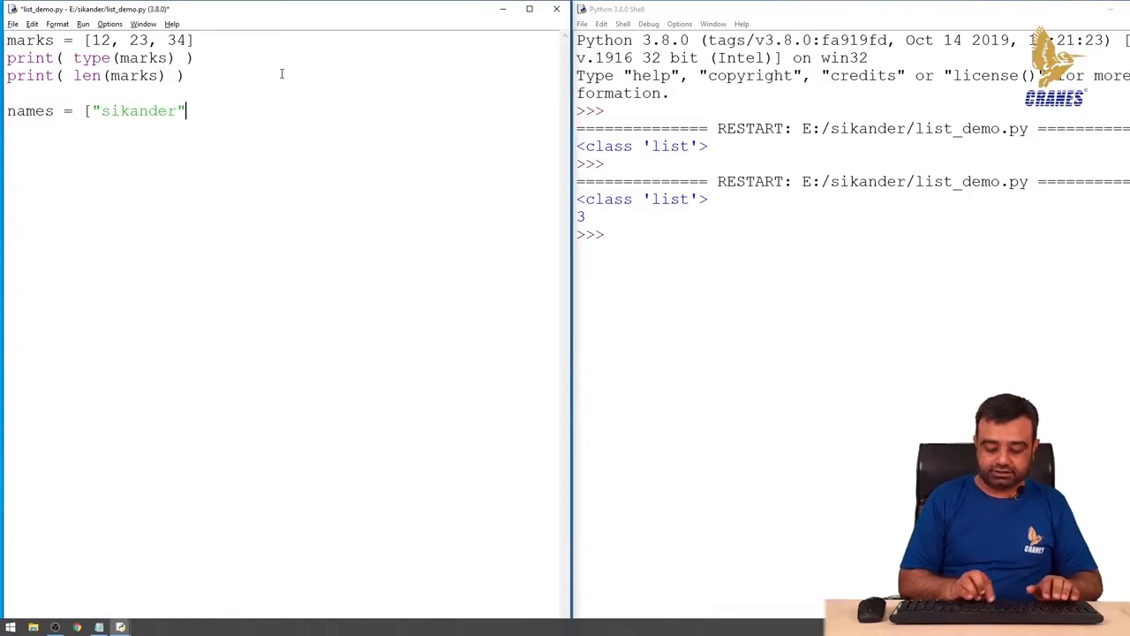
text(,"arun","madhu","niha)
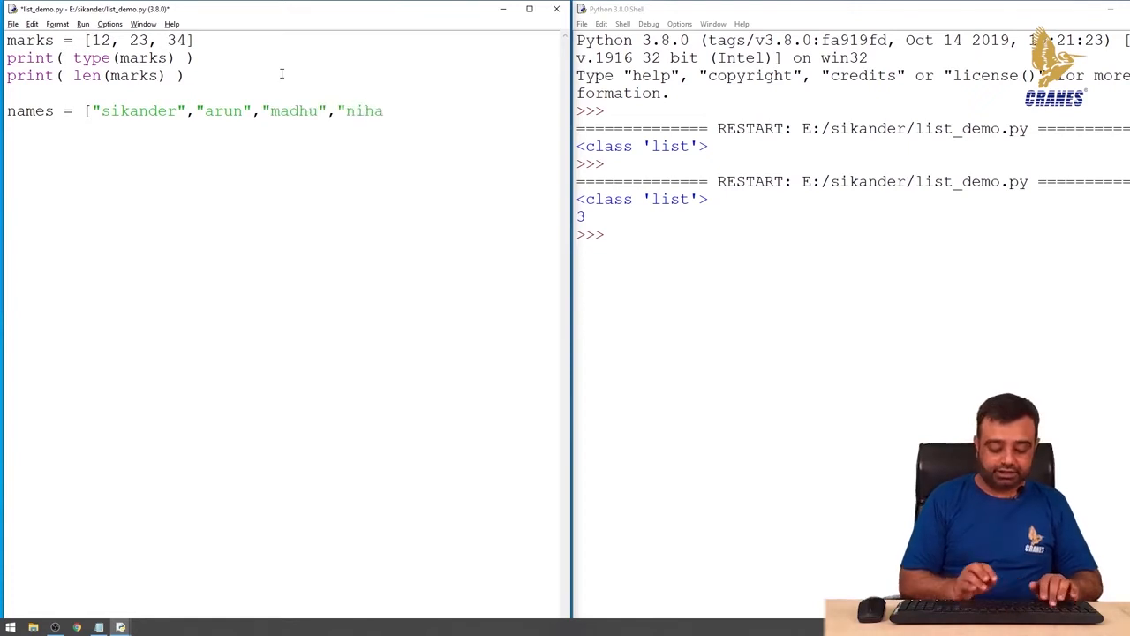
text(d"])
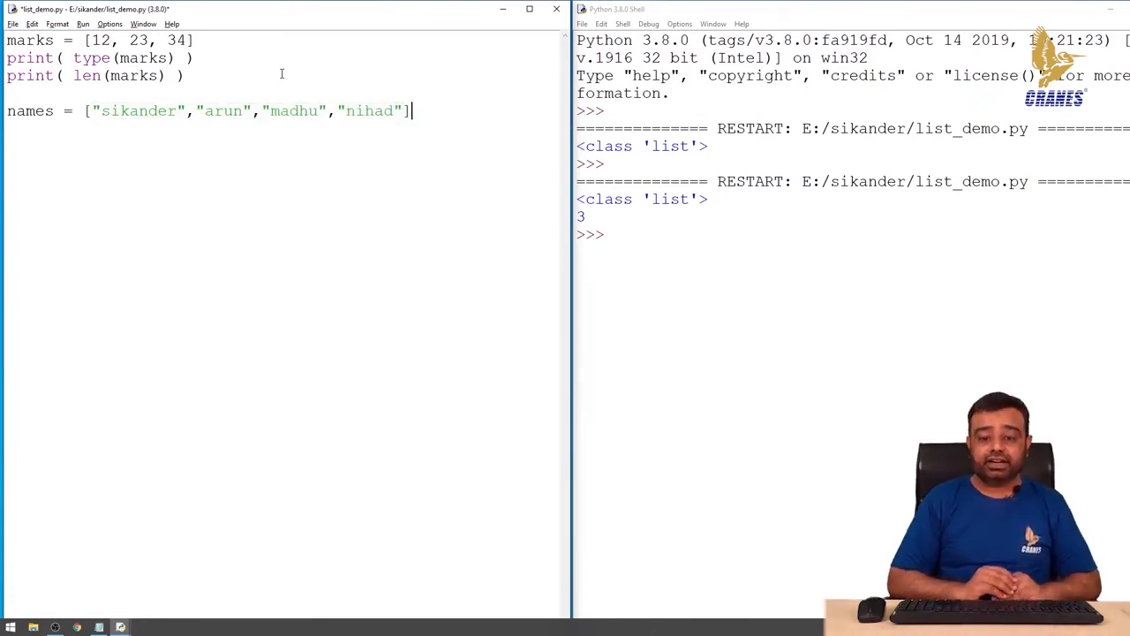
- Add print(type(names)) and print(len(names)) beneath the names list
text(print()
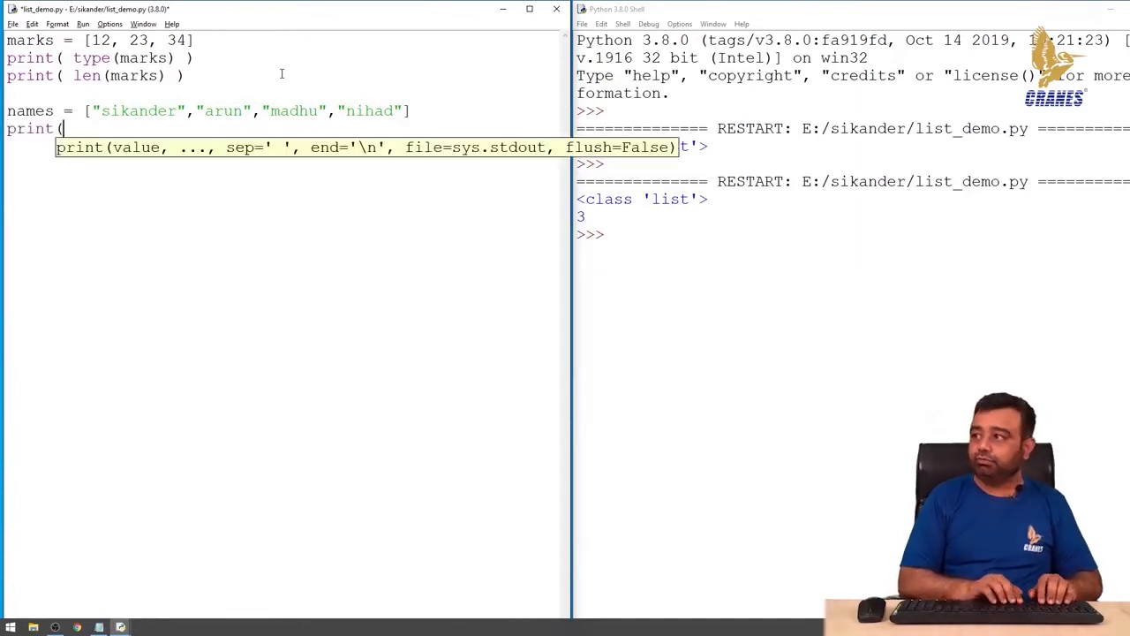
text(type(na)
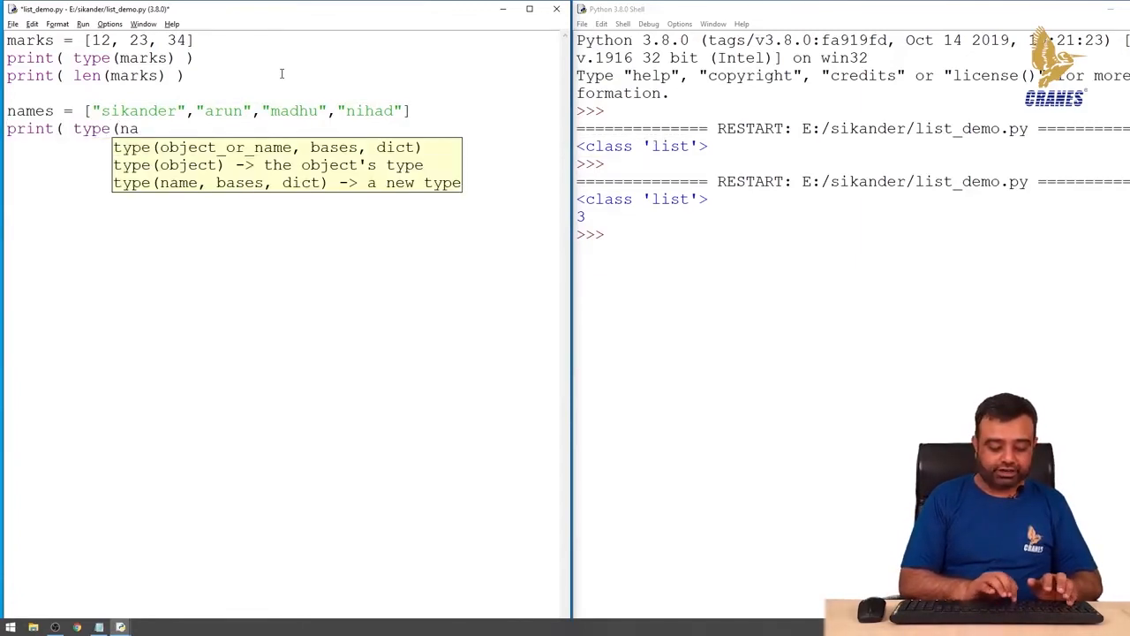
text(mes) ))
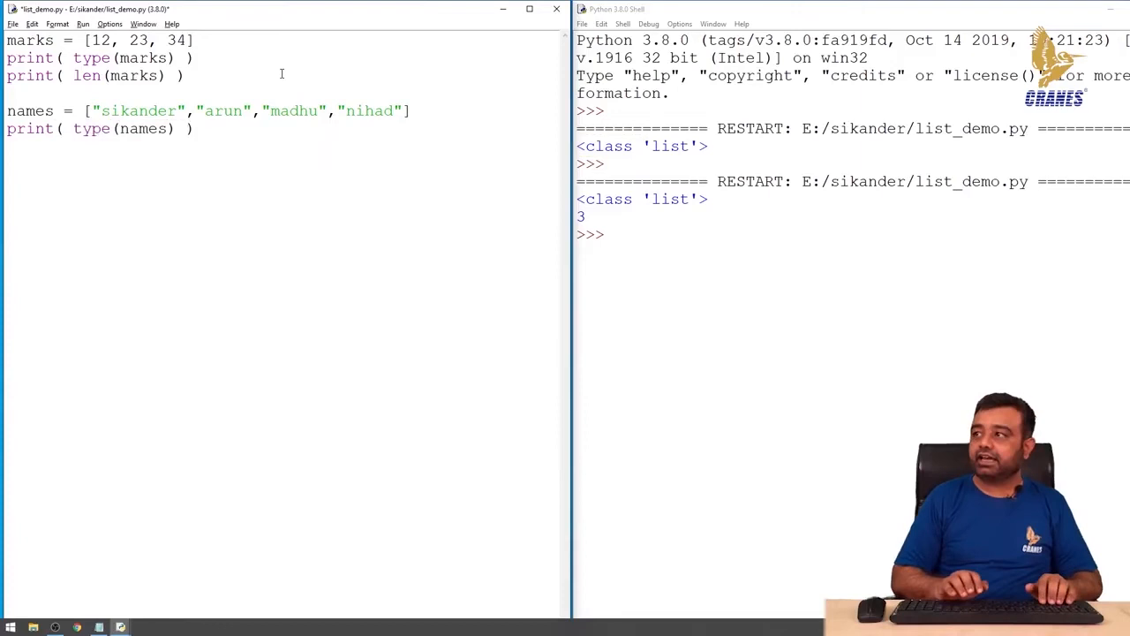
text(print()
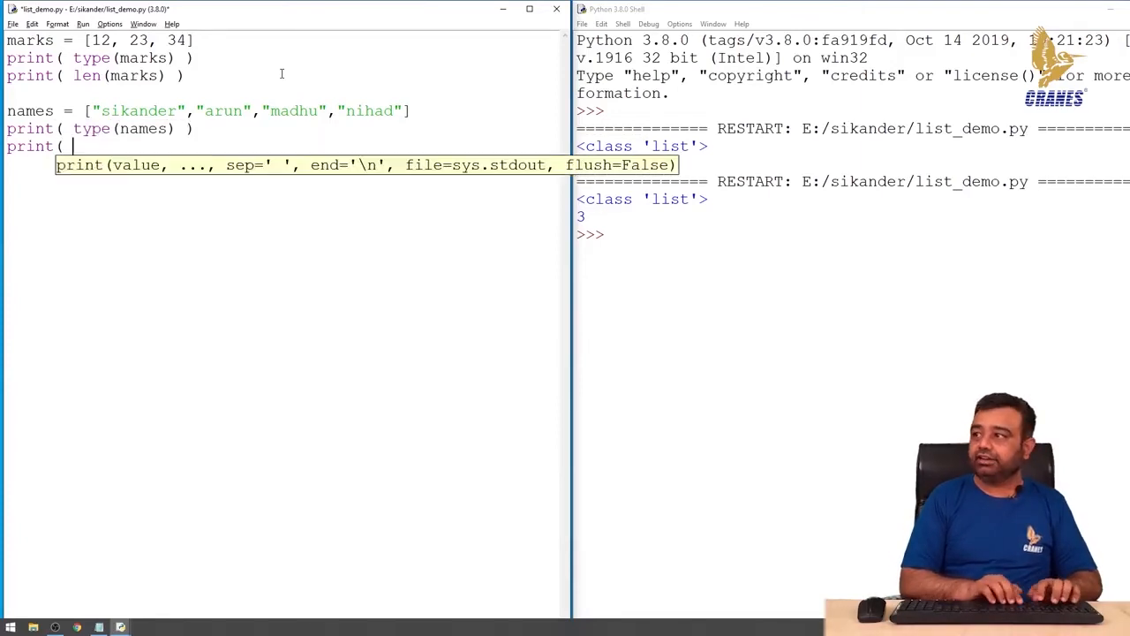
text(len(m)
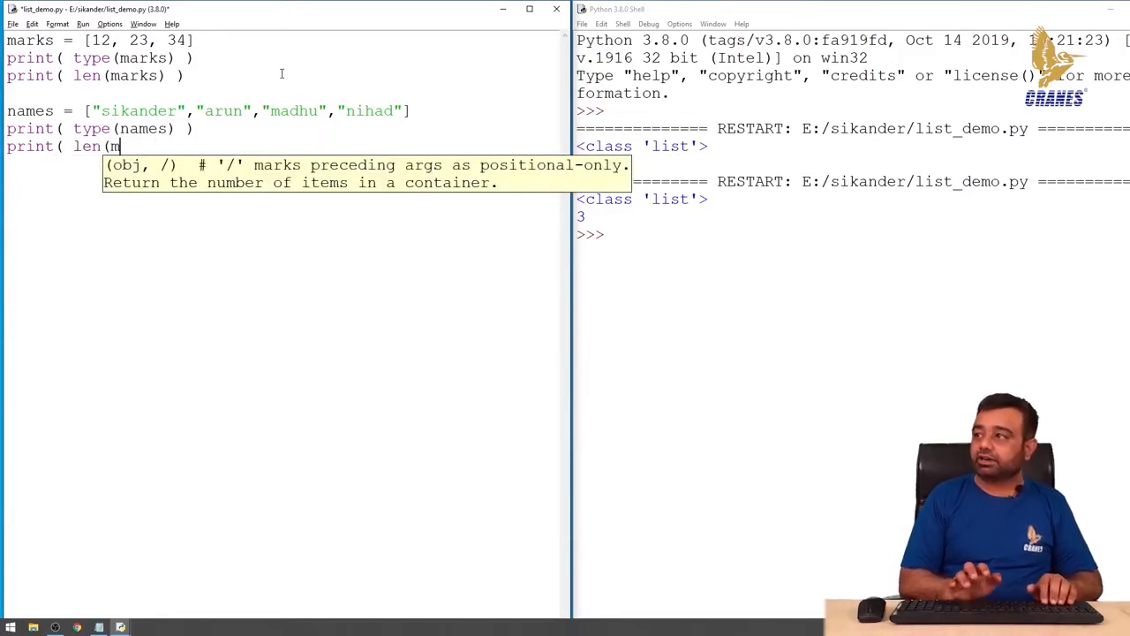
text(ames))
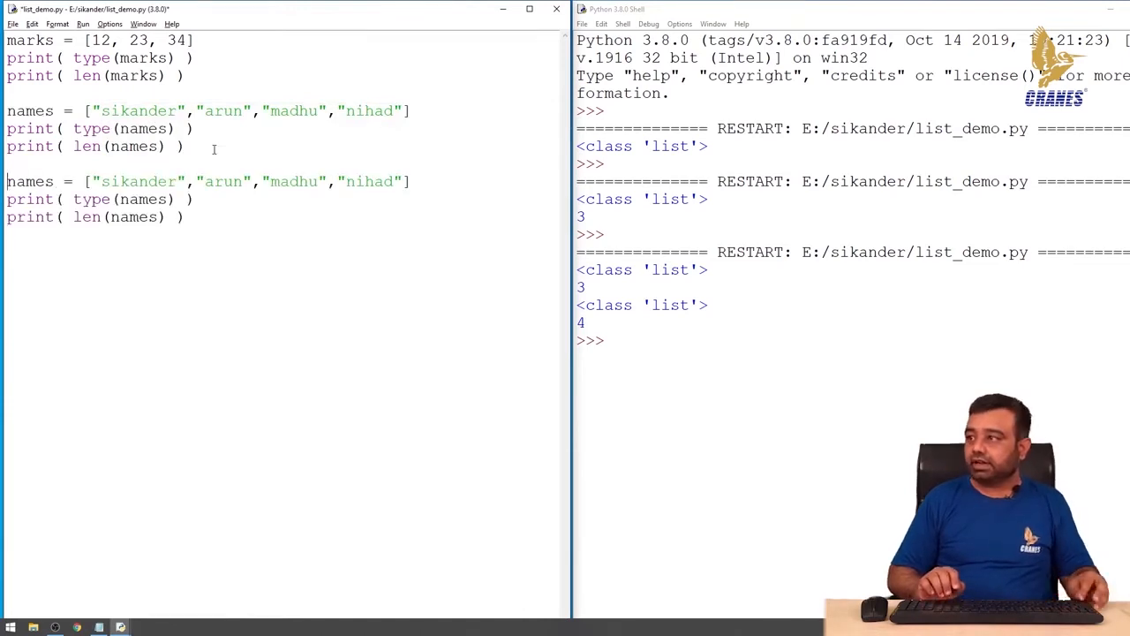
- Rename the copied list to mixedType and insert the numbers 5.6 and 67 among its strings
double_click(30, 180)
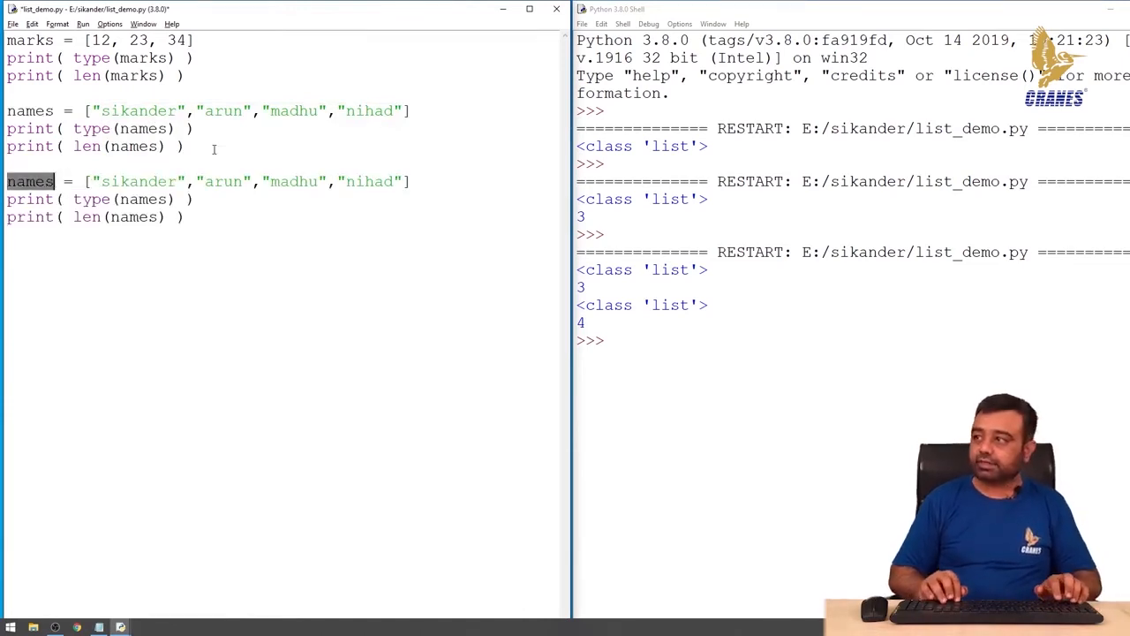
text(mixedT)
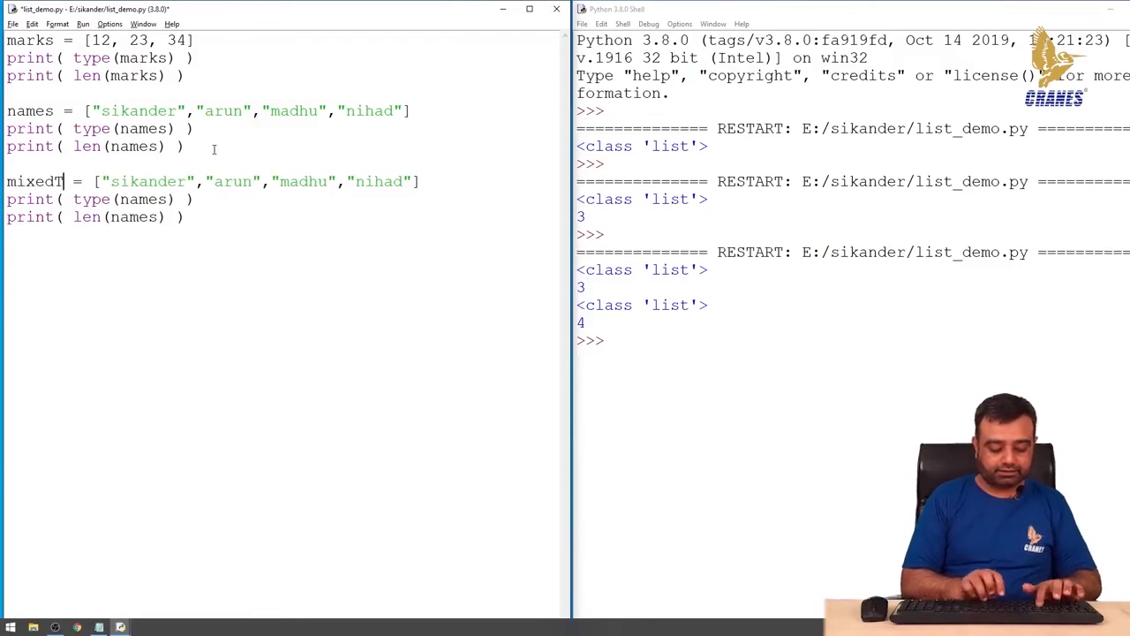
text(ype)
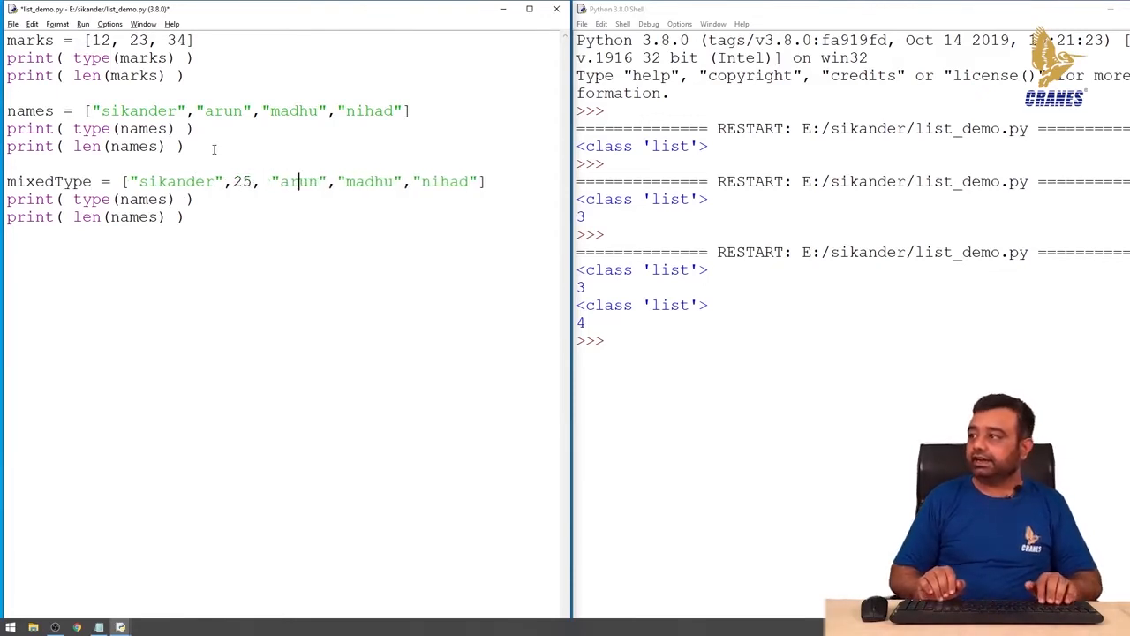
text(5.)
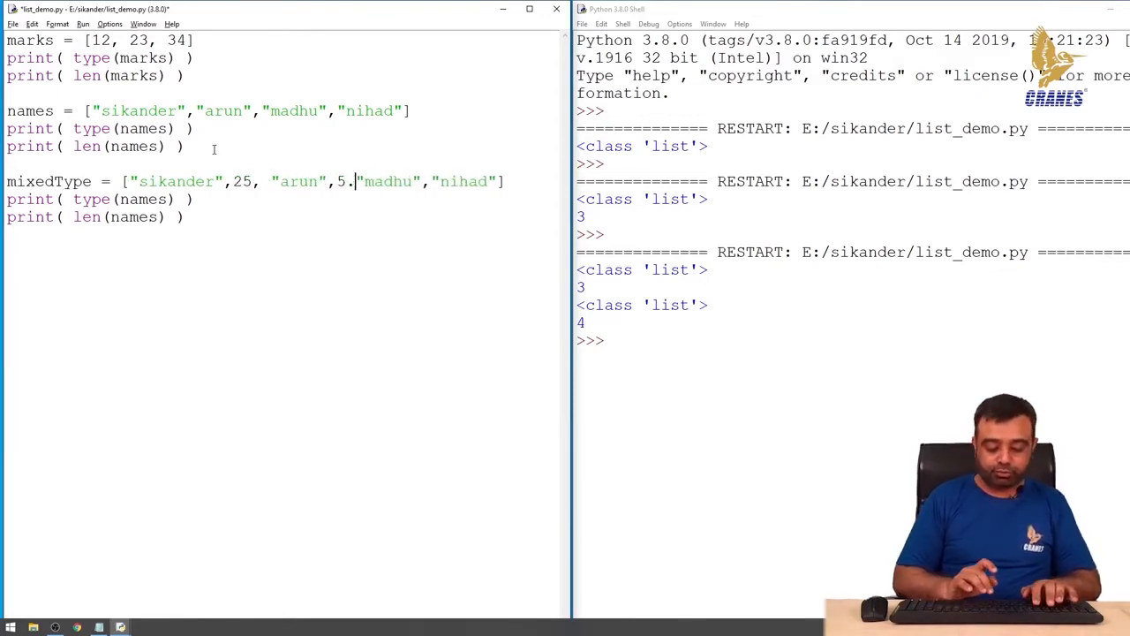
text(6)
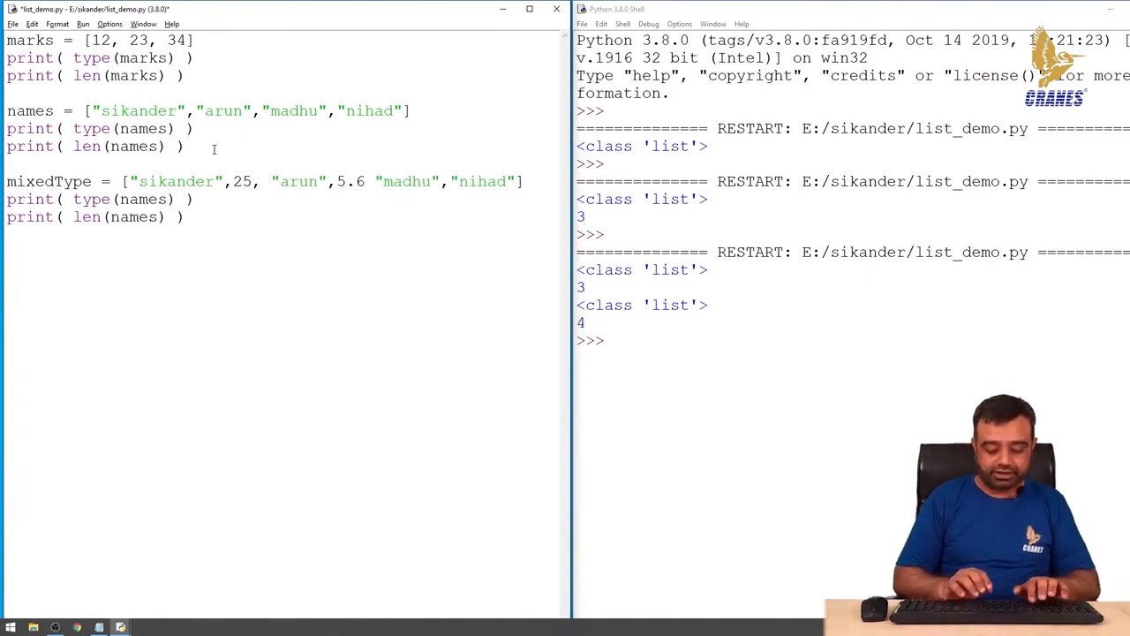
text(,67)
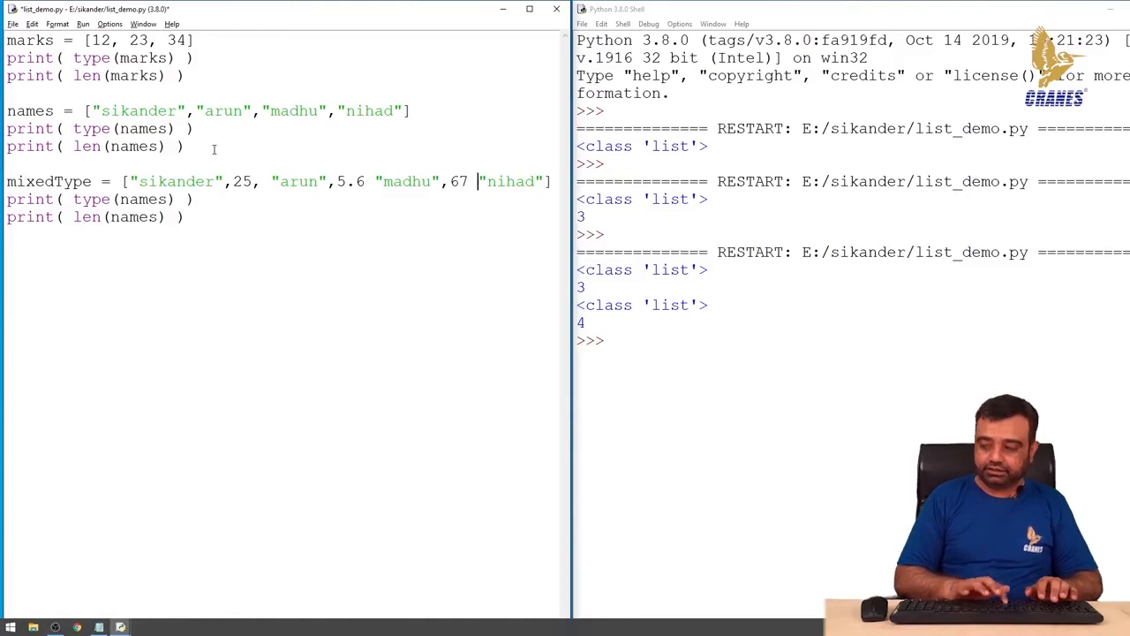
text(,)
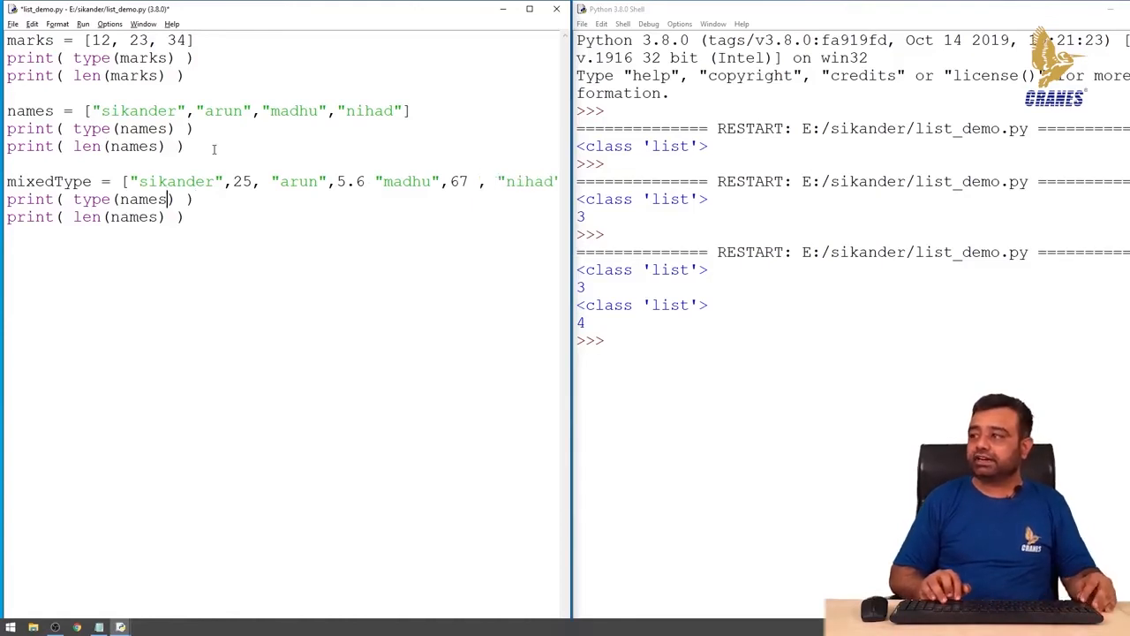
- Point both type and length prints at mixedType and run, getting an invalid syntax error
text(mi)
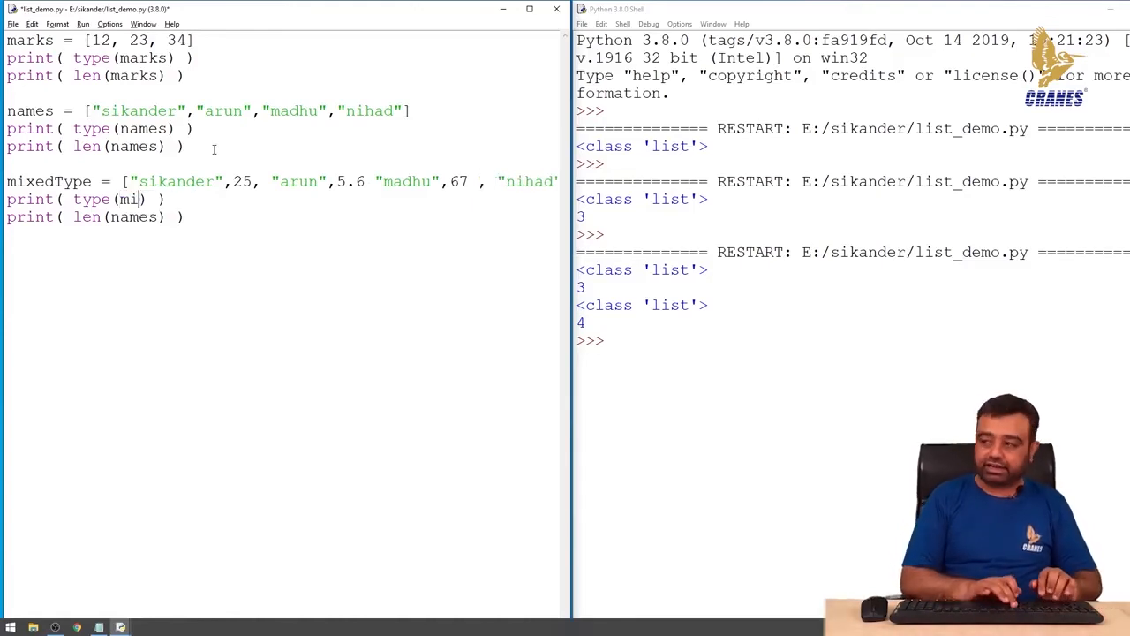
text(xedType)
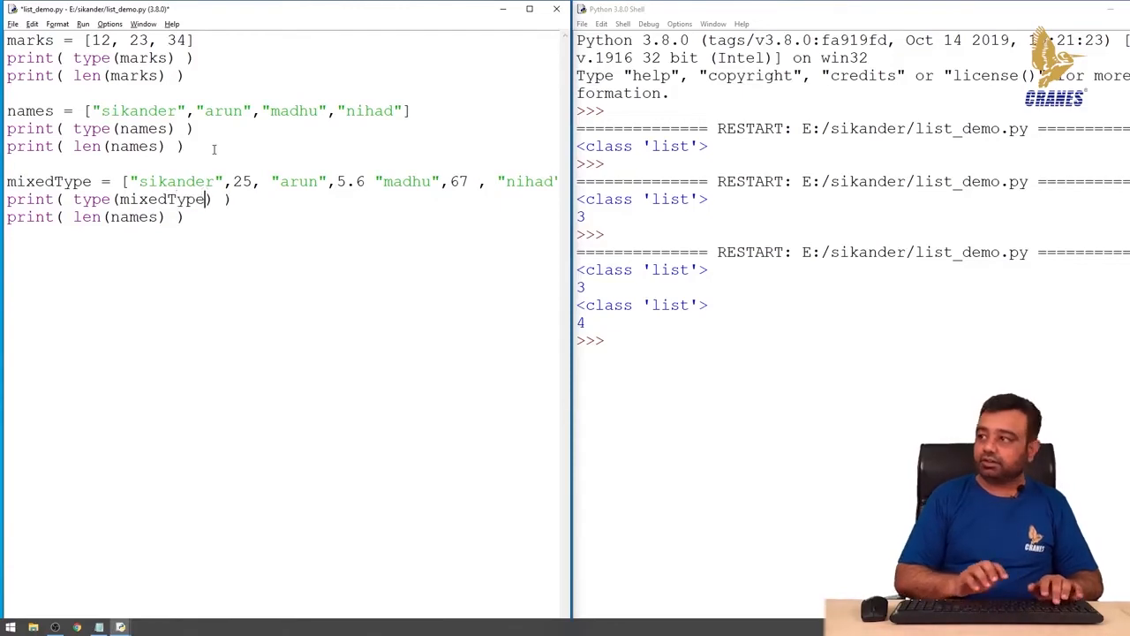
key(Backspace)
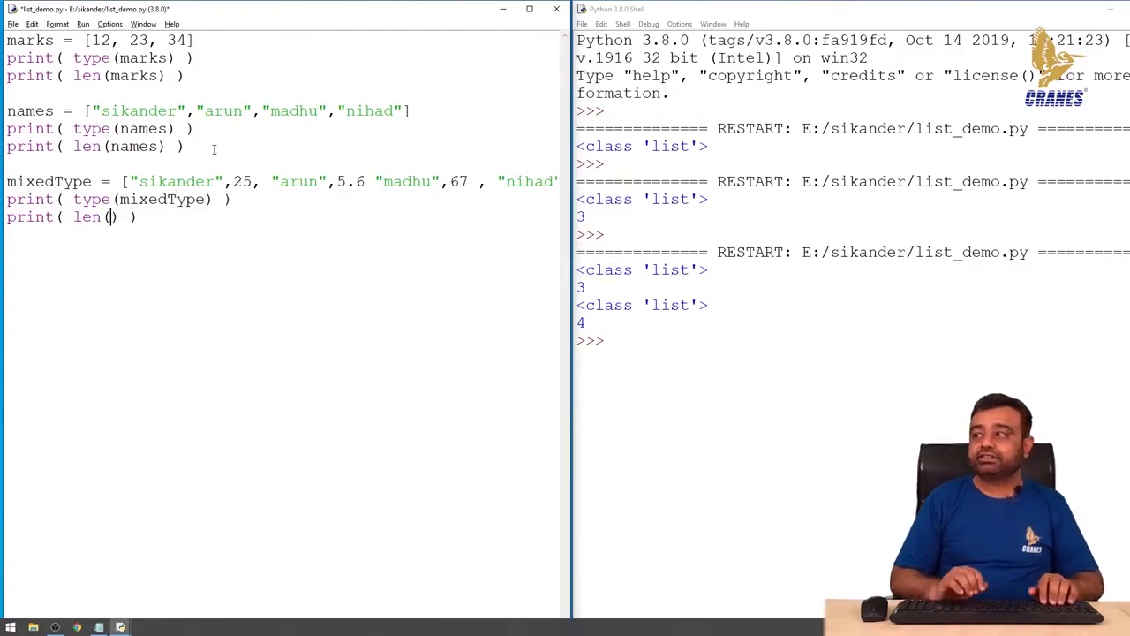
text(mix)
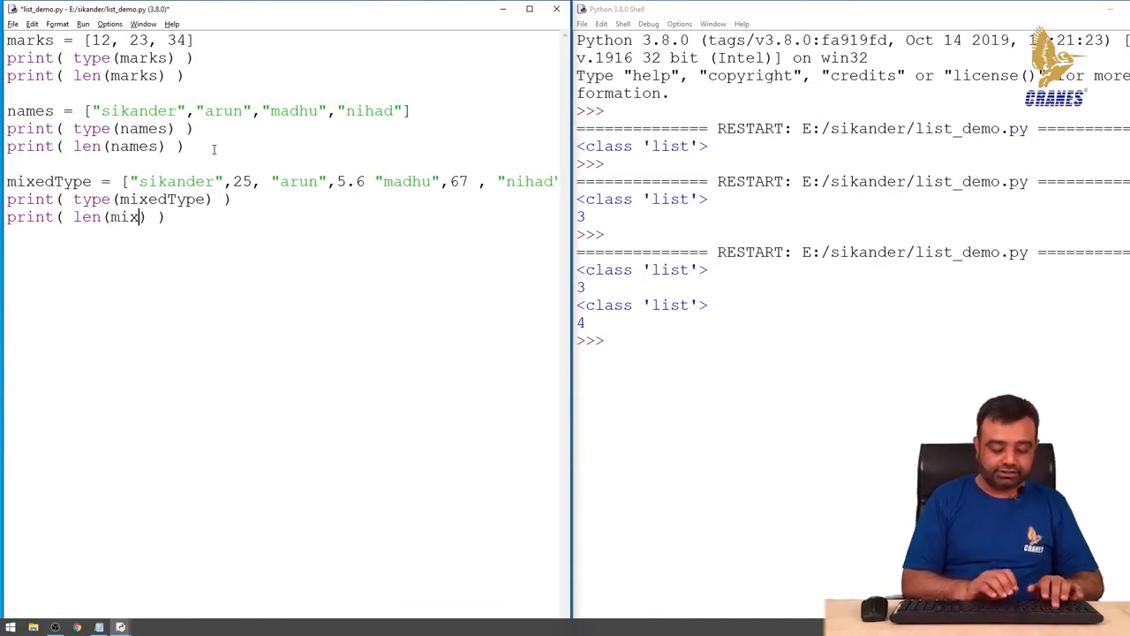
text(edType)
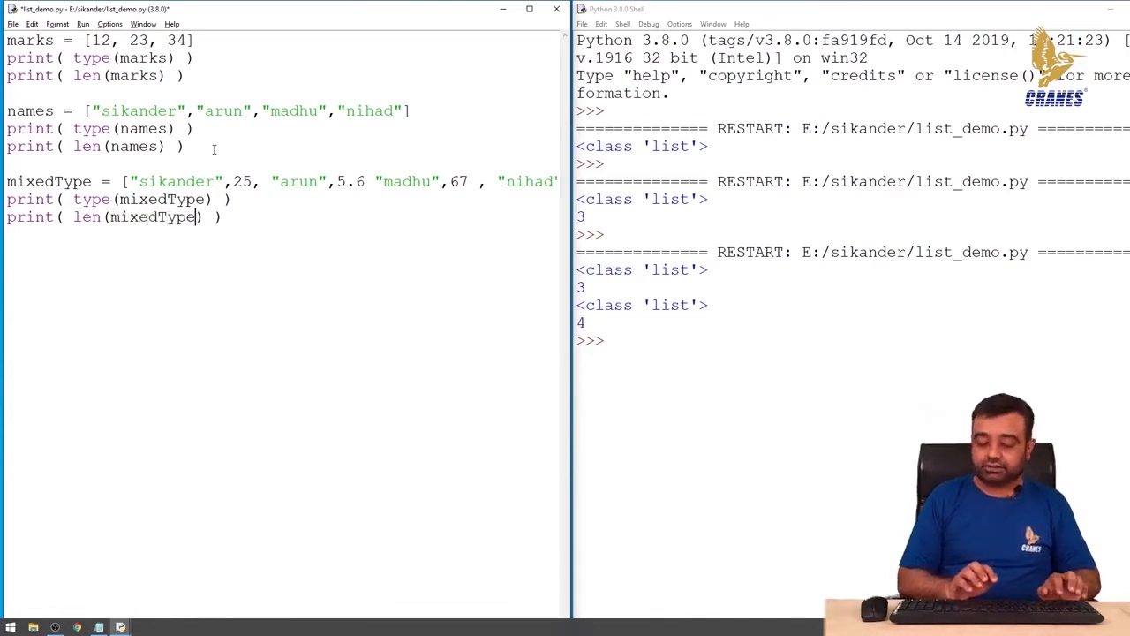
key(F5)
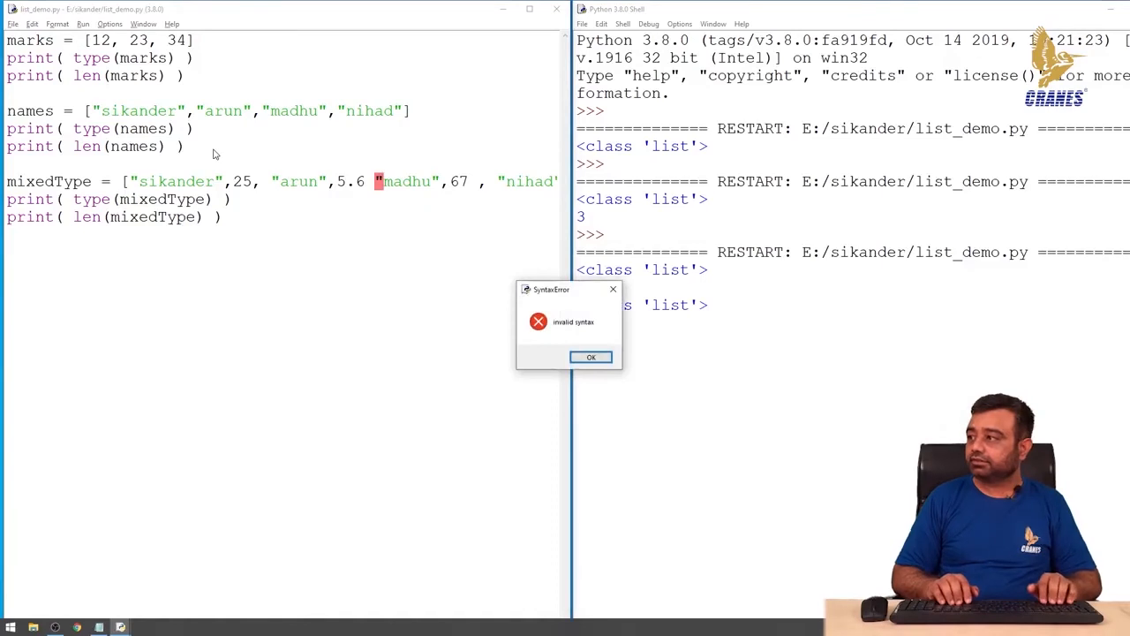
- Dismiss the syntax error, fix the comma after 5.6 and rerun to print <class 'list'> and 7
click(590, 357)
text(,)
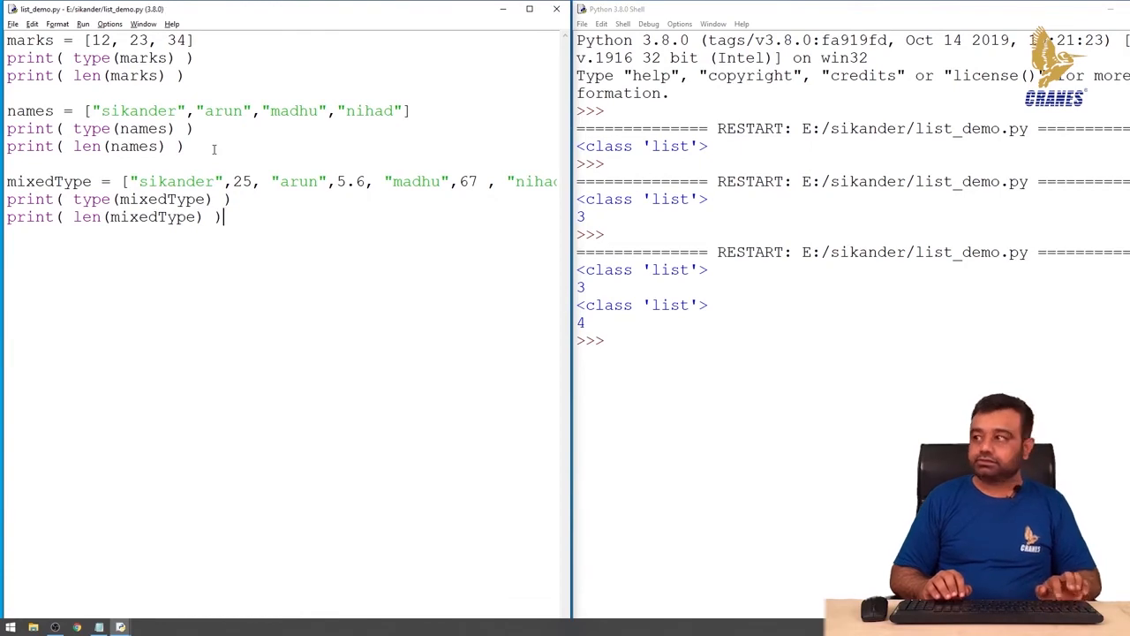
key(F5)
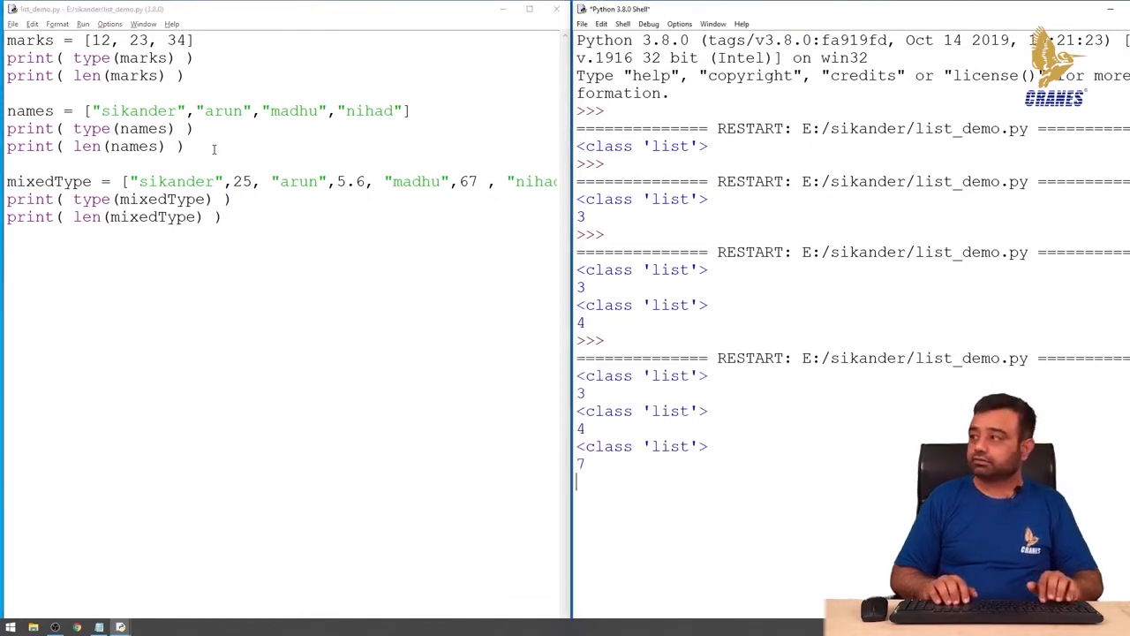